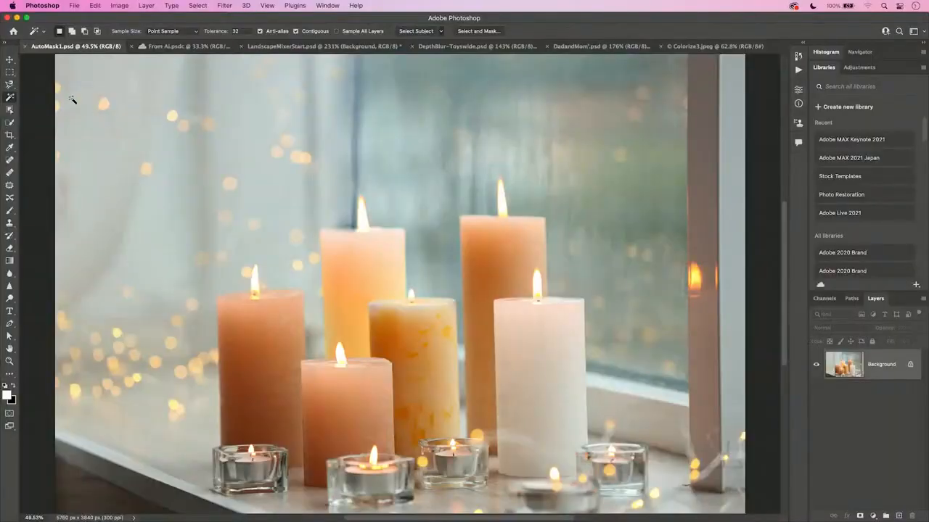
Pick the Object Selection tool and marquee two candles to auto-select them
click(10, 109)
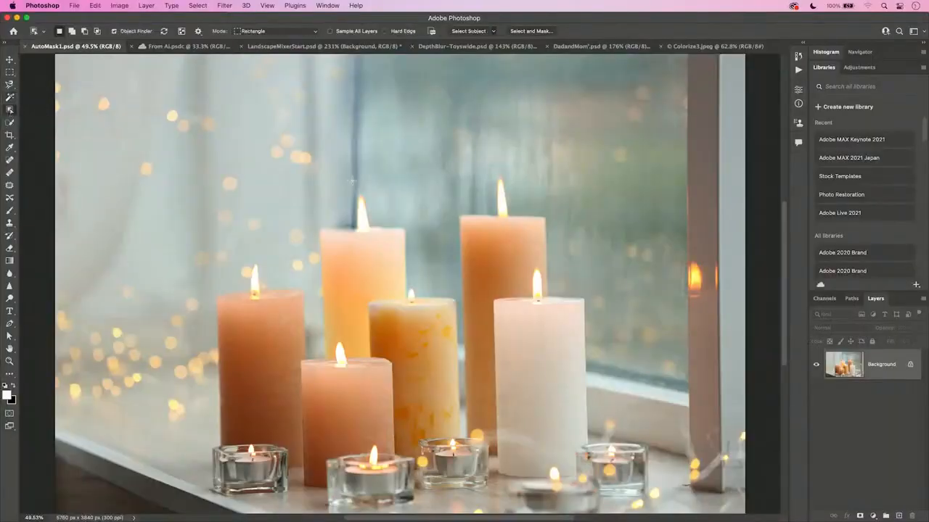
drag(313, 194, 347, 223)
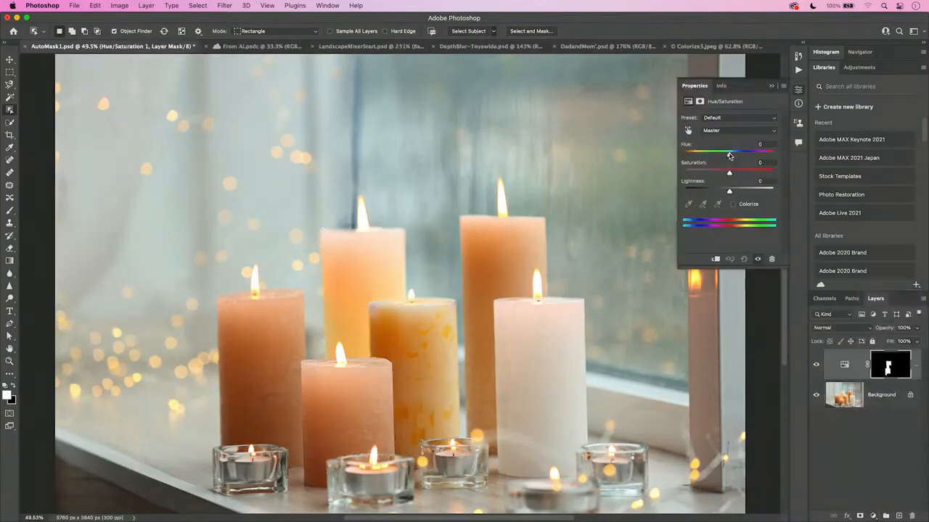
Shift the Hue slider so the two masked candles turn pink
drag(728, 154, 703, 154)
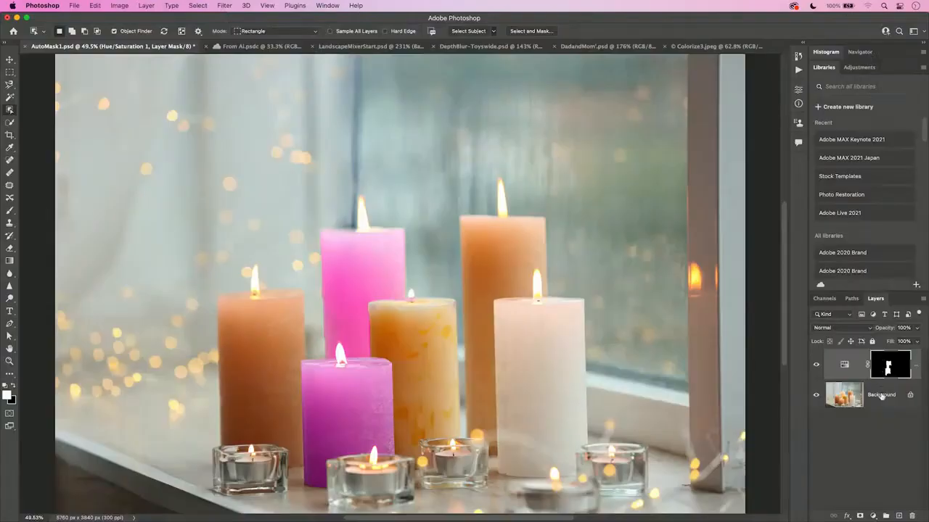
Run Mask All Objects on the Background layer and select one generated mask group
right_click(882, 395)
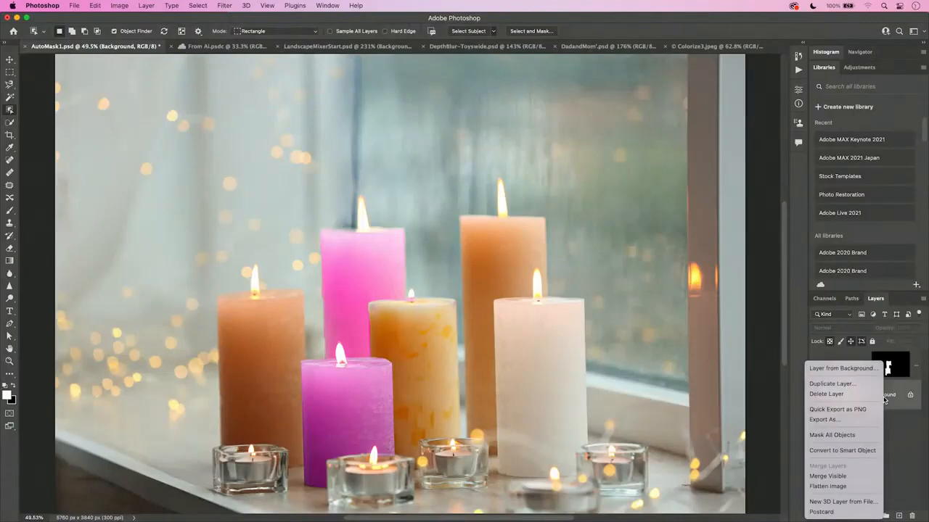
mouse_move(841, 435)
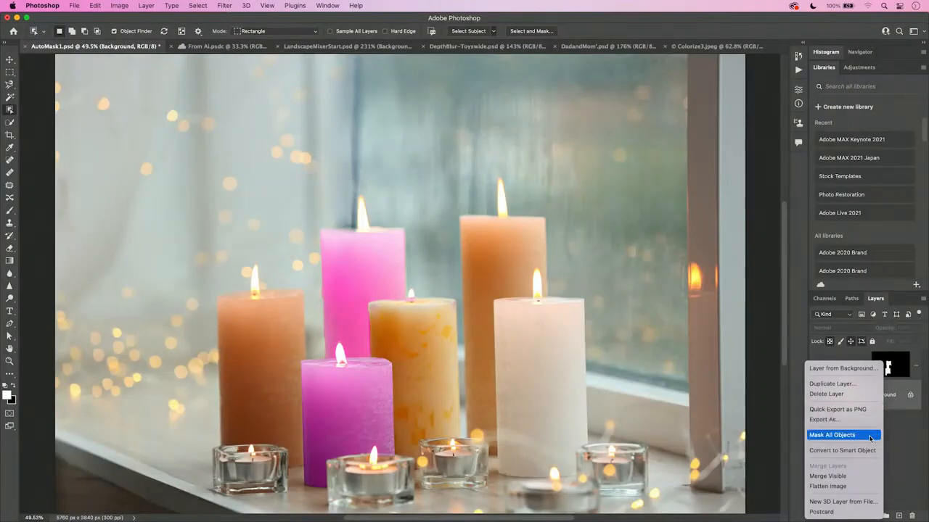
click(831, 435)
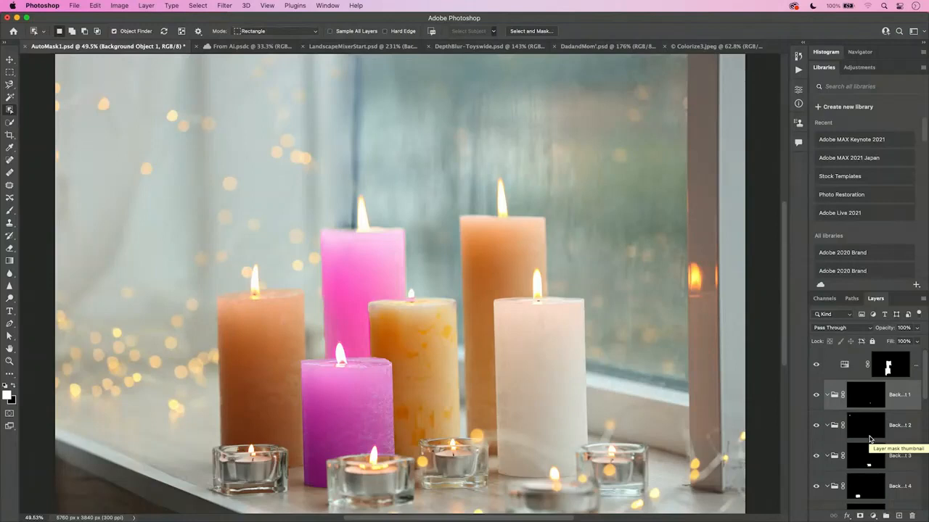
mouse_move(876, 444)
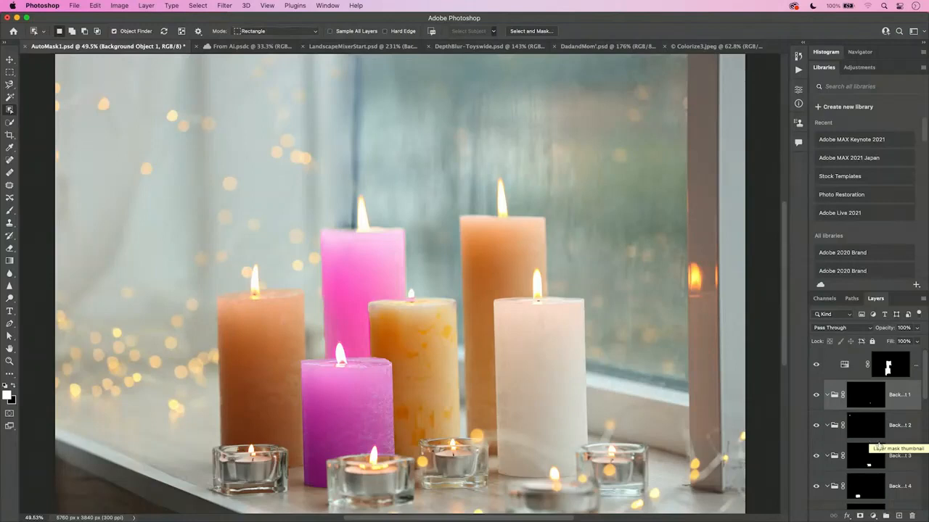
click(210, 45)
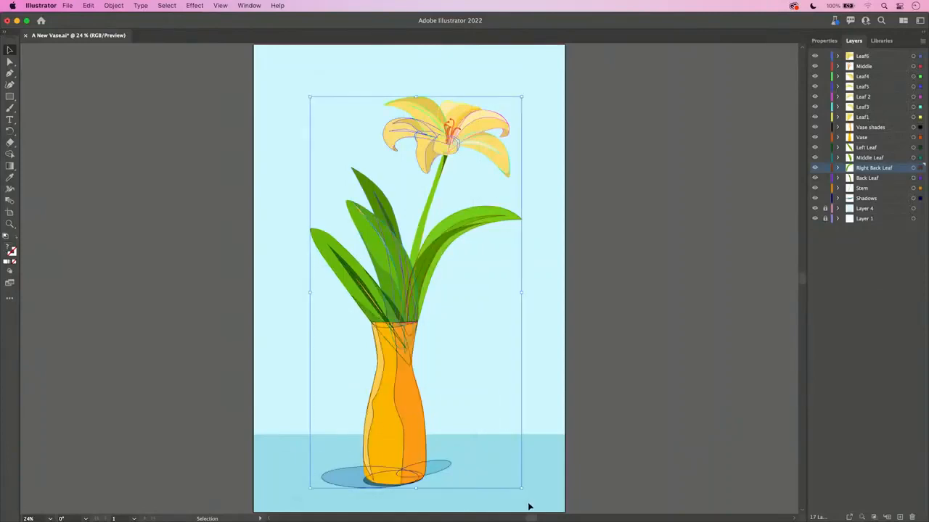
Switch from Illustrator to Photoshop with the lily-and-vase artwork copied
click(10, 61)
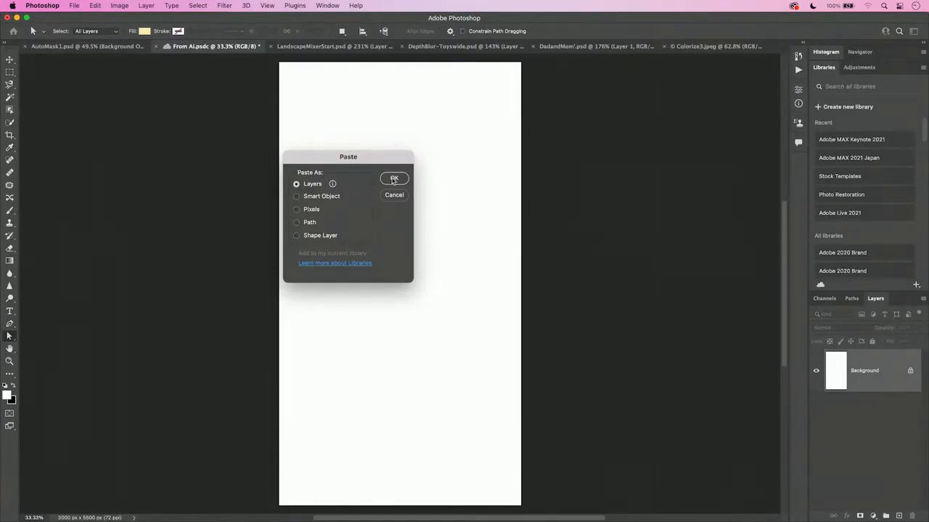
Paste the artwork as layers, then select the Vase group and one vase path
click(394, 178)
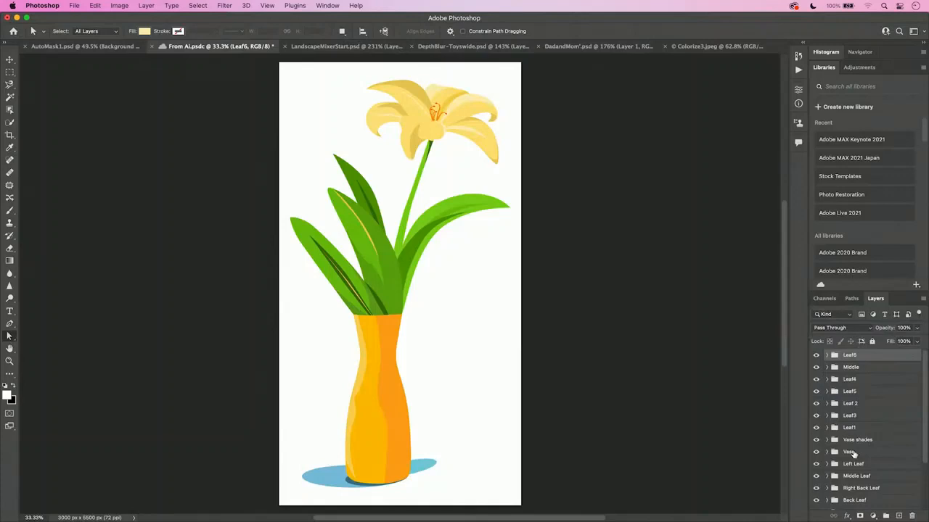
click(847, 451)
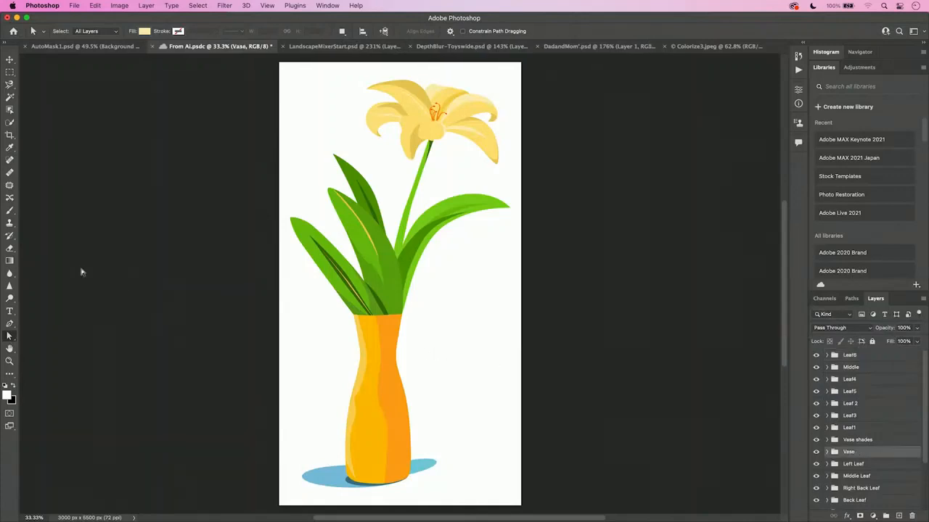
mouse_move(12, 341)
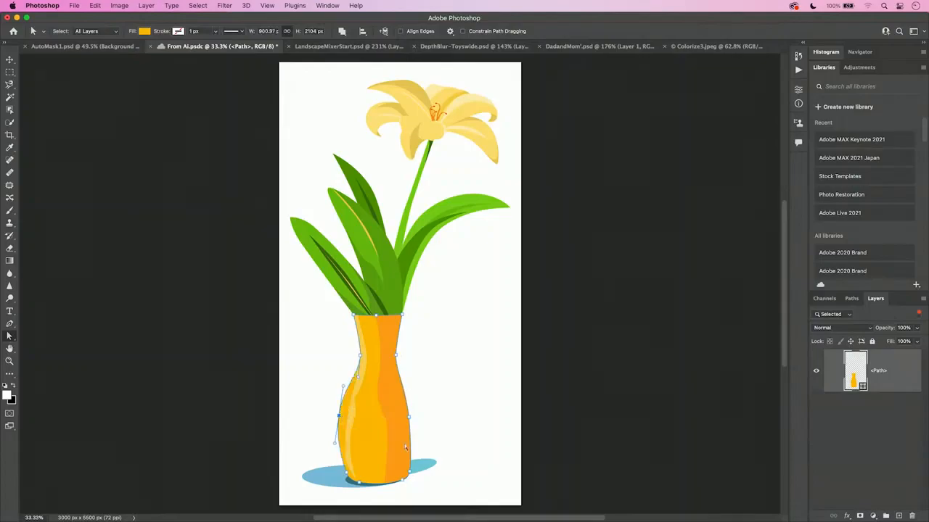
click(345, 45)
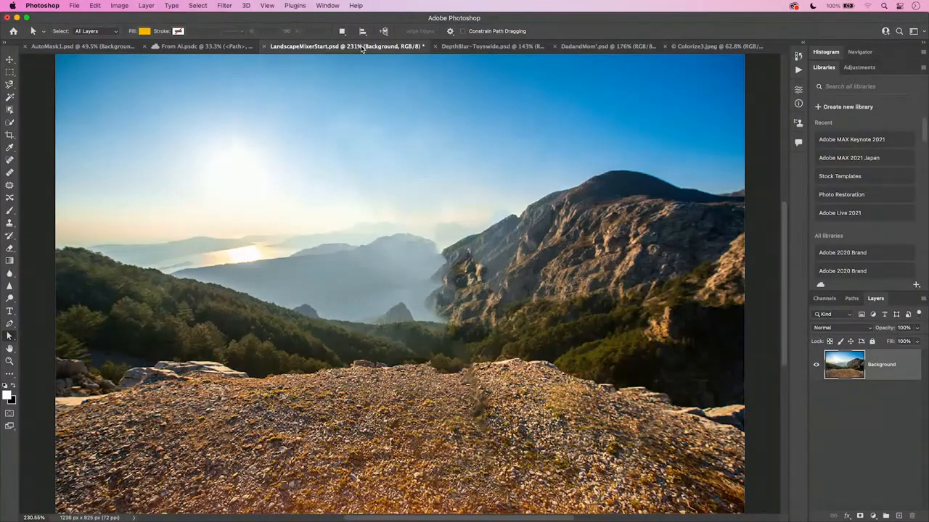
mouse_move(148, 3)
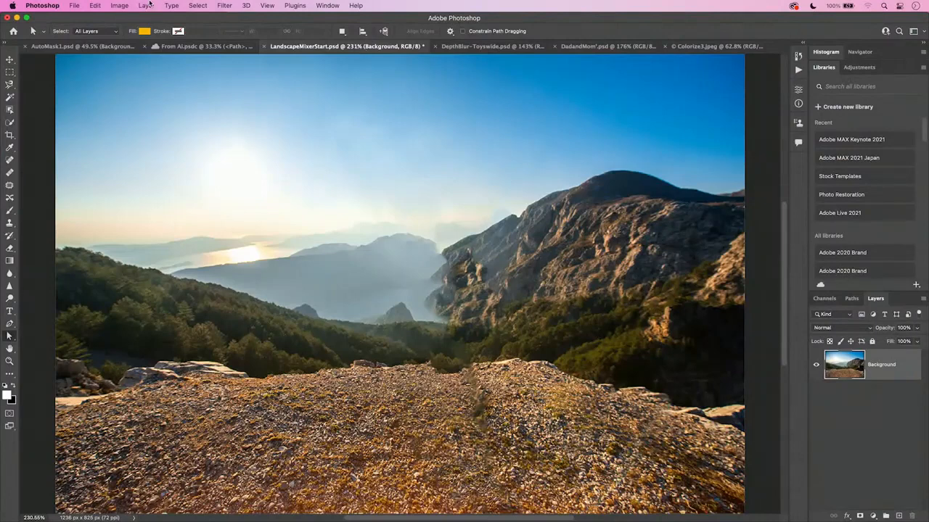
Enable the Landscape Mixer neural filter and apply a green spring preset
click(223, 5)
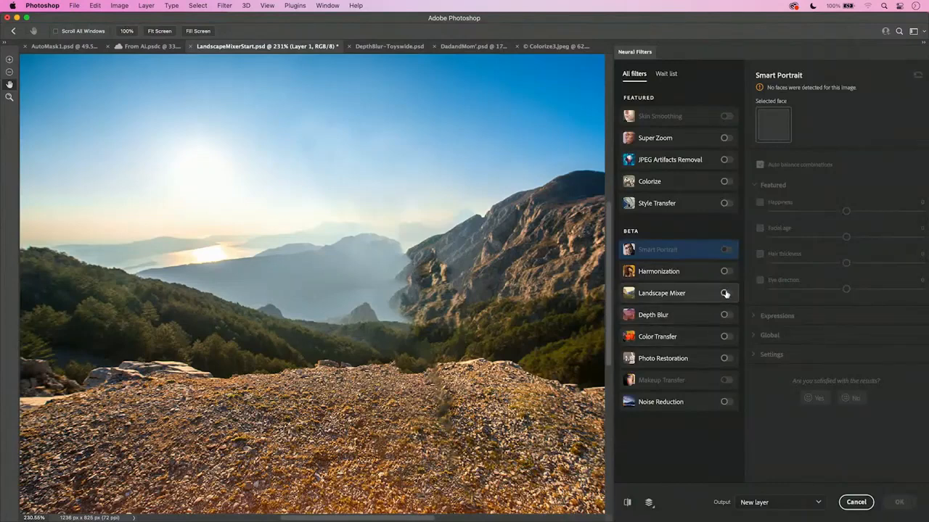
click(725, 293)
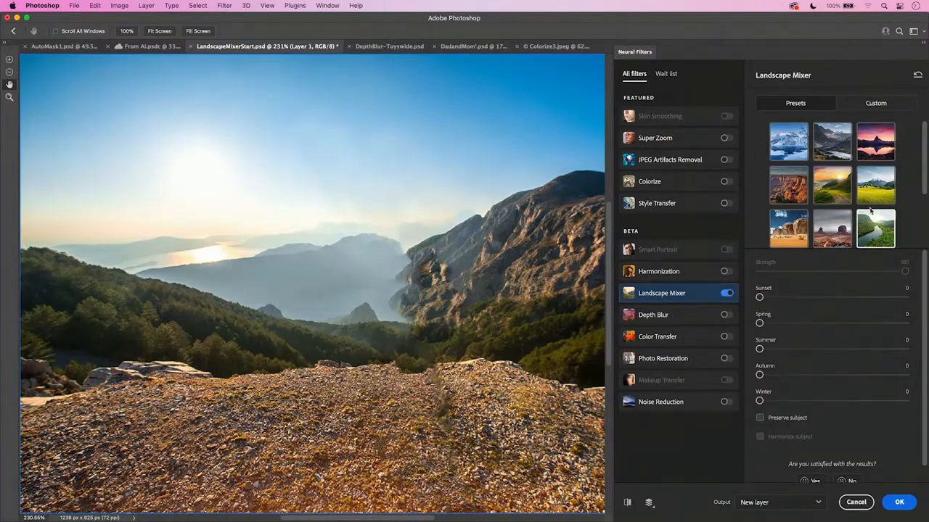
click(875, 185)
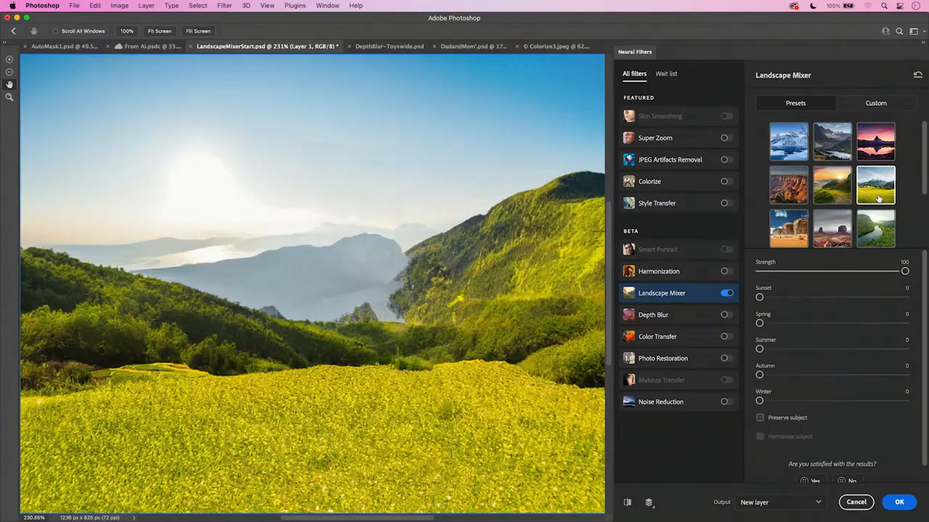
mouse_move(804, 348)
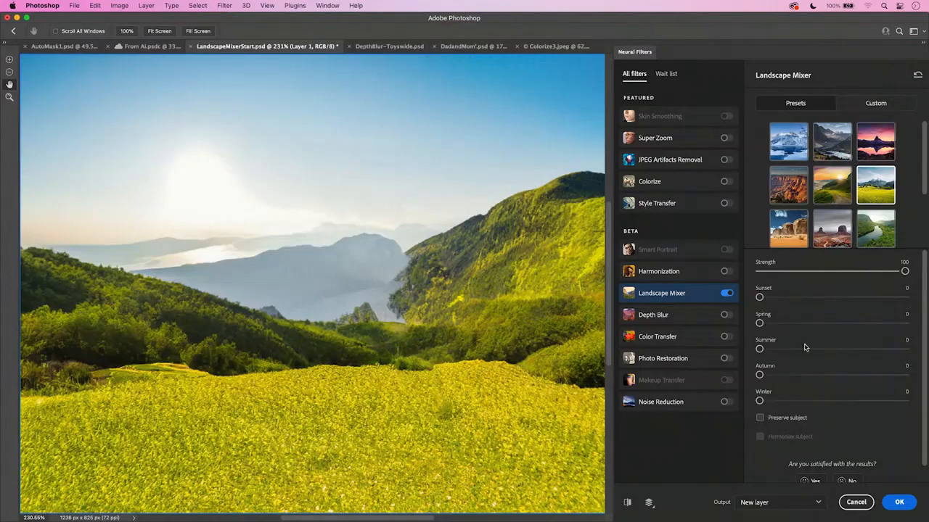
Raise the Autumn slider to blend autumn colours into the hillside
drag(760, 374, 798, 374)
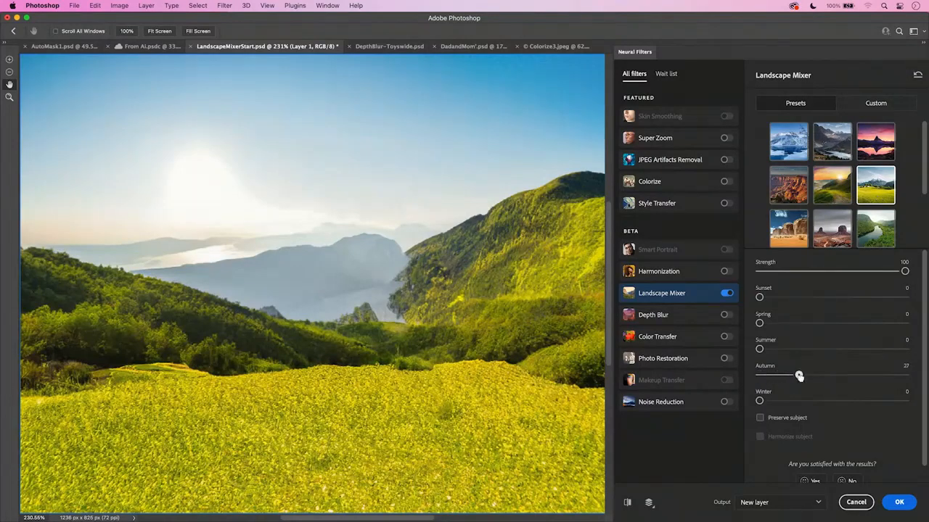
drag(798, 376, 814, 375)
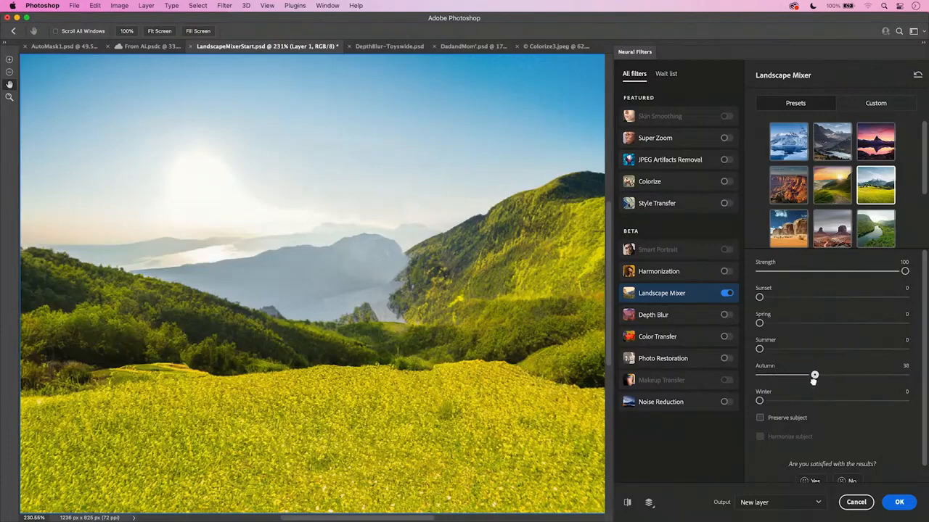
drag(814, 374, 813, 374)
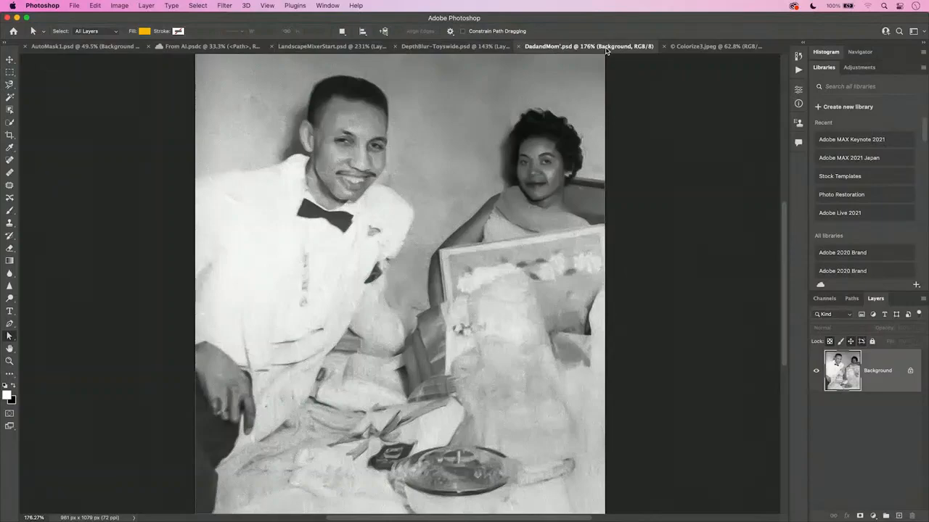
Enable the Colorize neural filter on the couple portrait and output it to a new layer
click(224, 6)
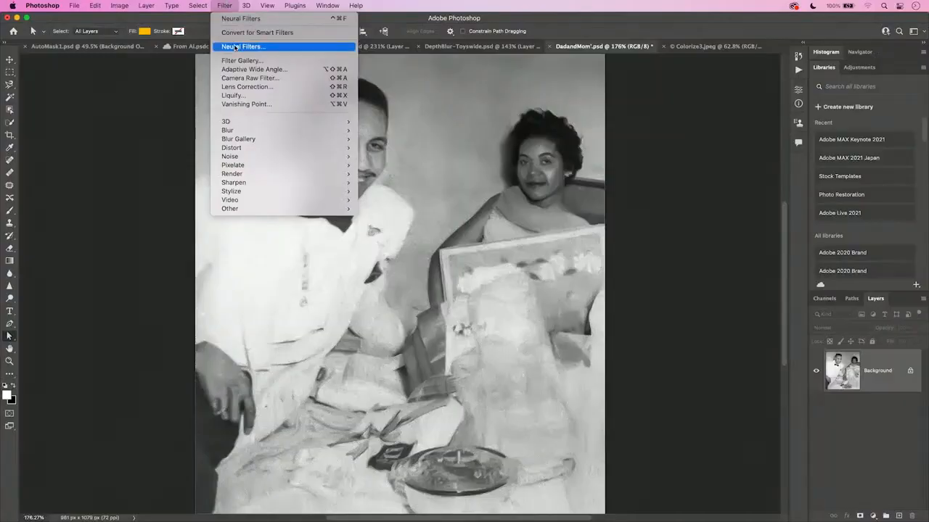
click(242, 47)
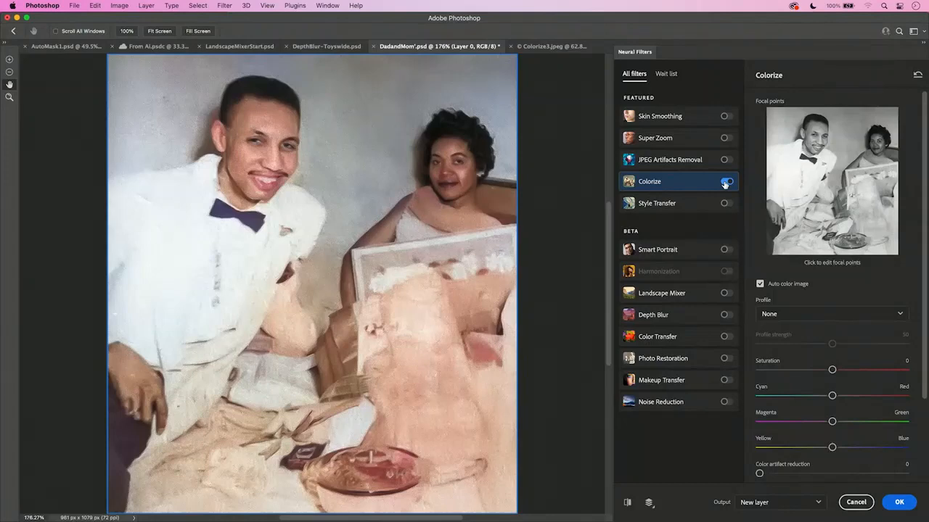
click(725, 181)
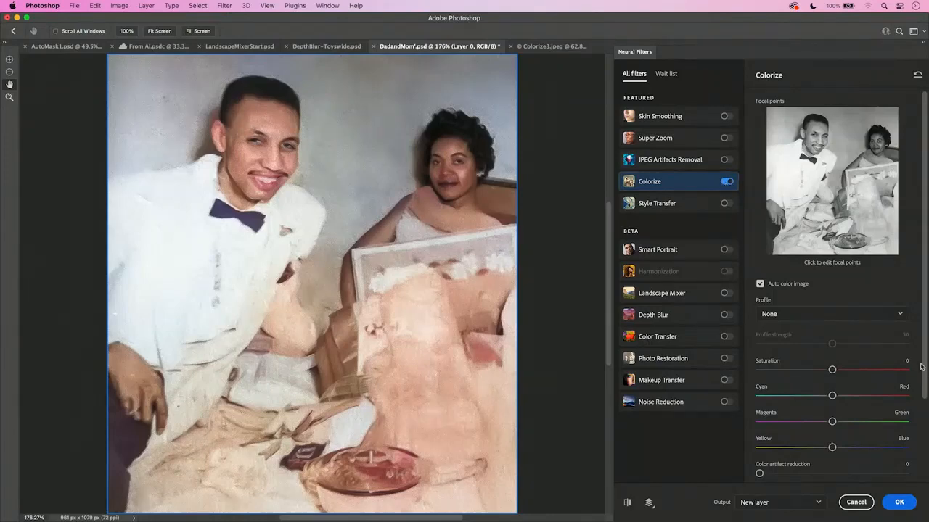
click(900, 502)
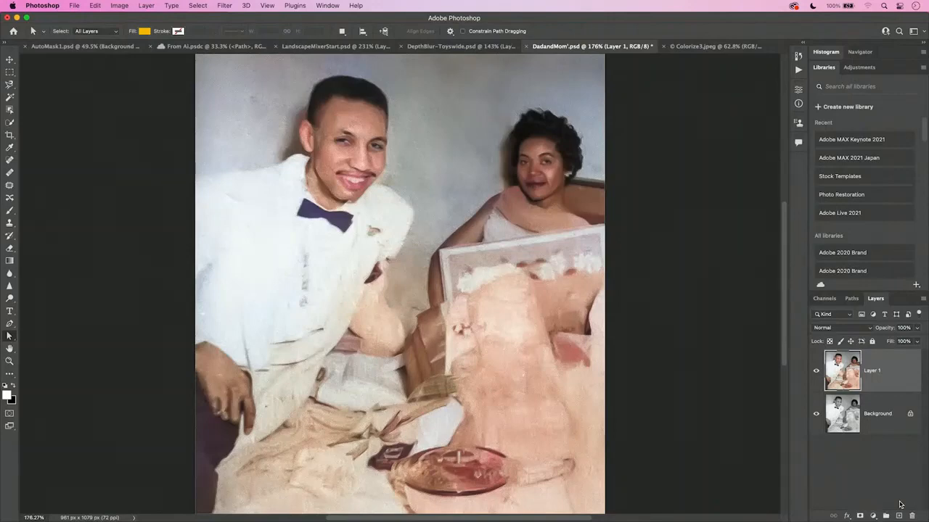
click(711, 45)
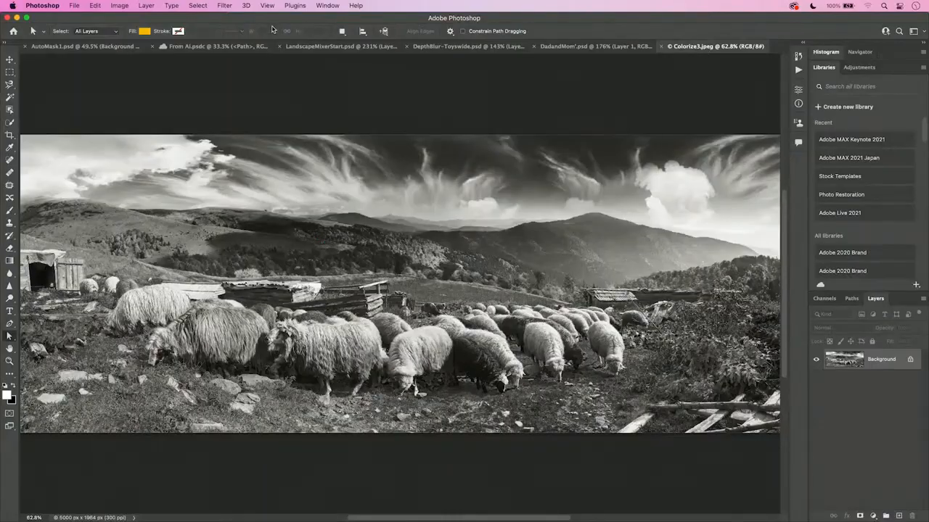
Switch to the sheep panorama and toggle on Colorize in Neural Filters
click(223, 6)
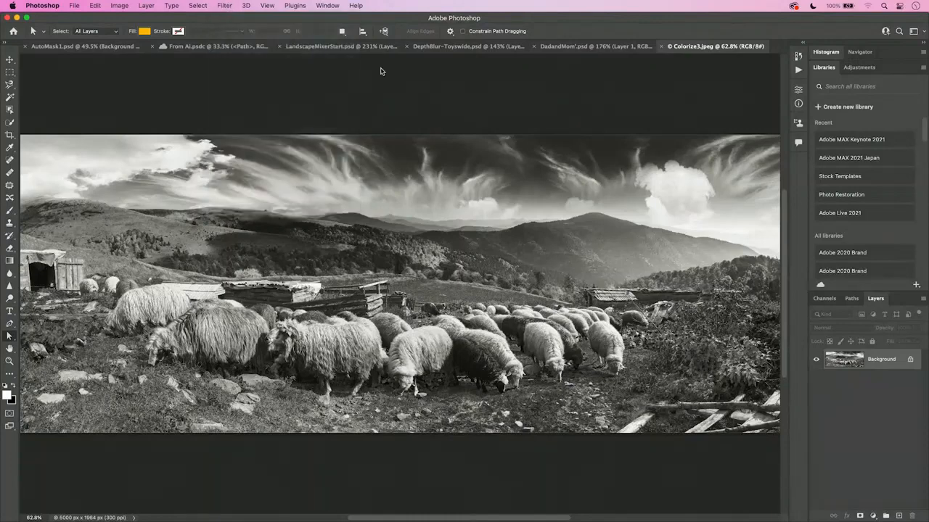
click(224, 6)
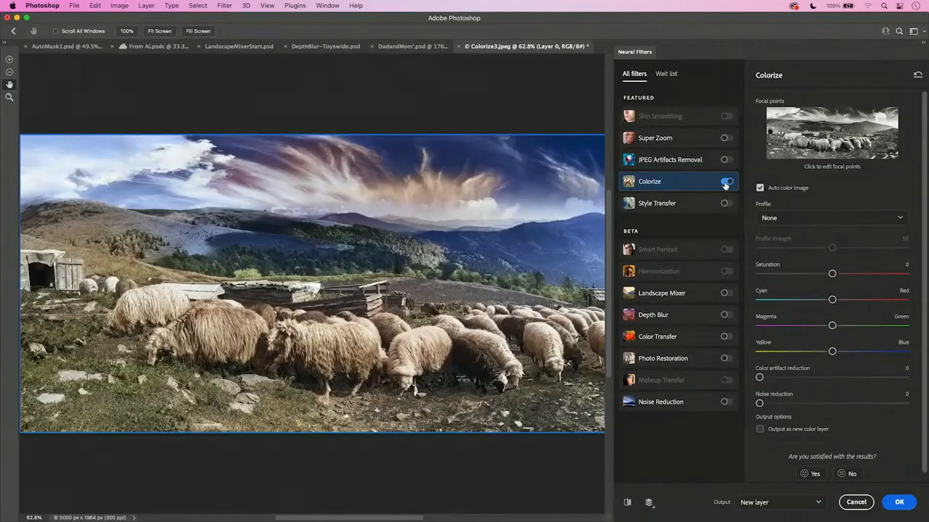
click(725, 181)
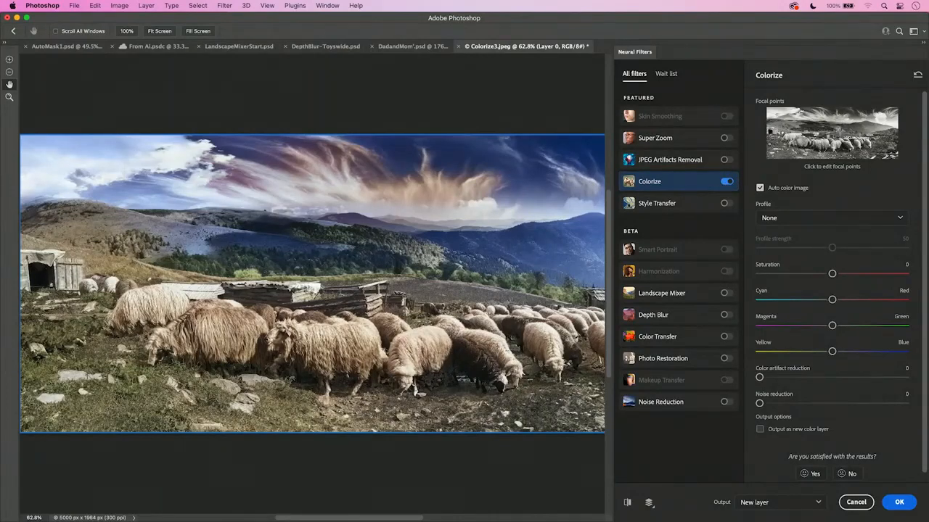
Add a focus point on the sky and set it to a medium blue in the Color Picker
click(833, 132)
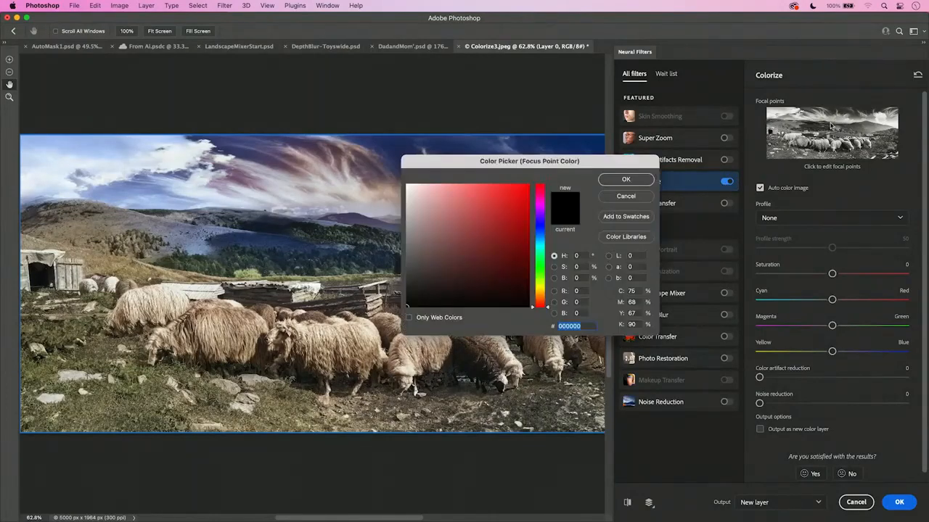
click(499, 238)
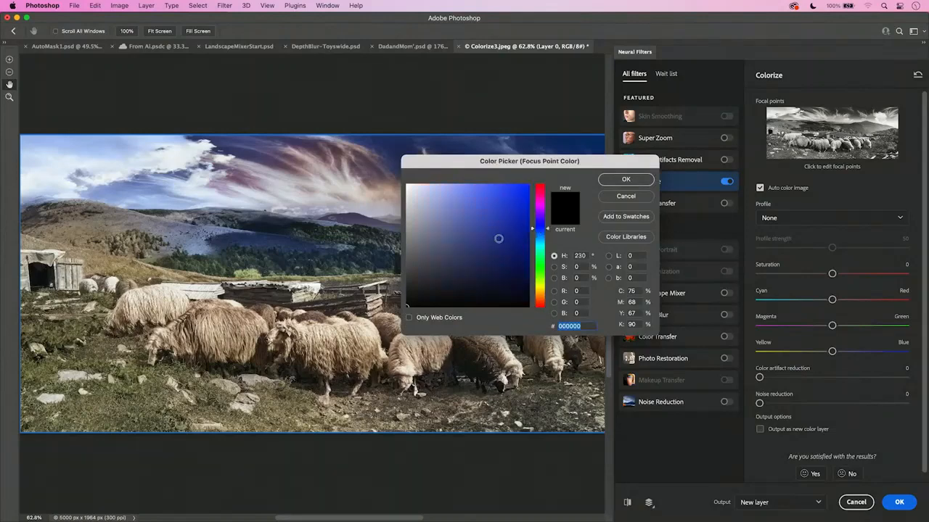
click(482, 221)
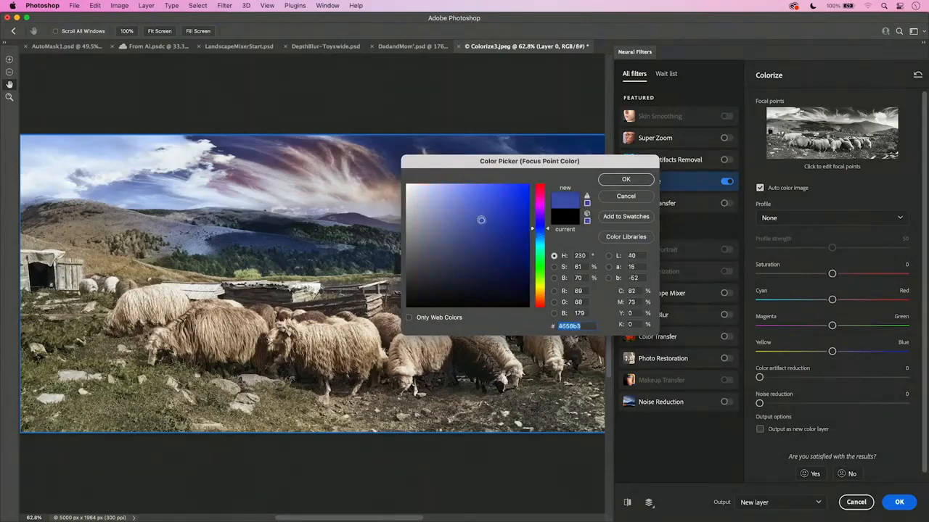
click(482, 206)
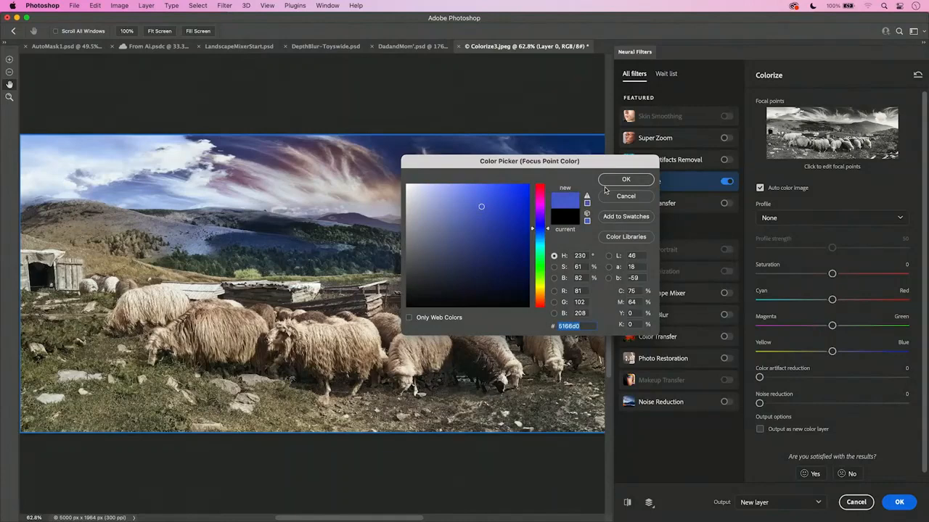
click(625, 180)
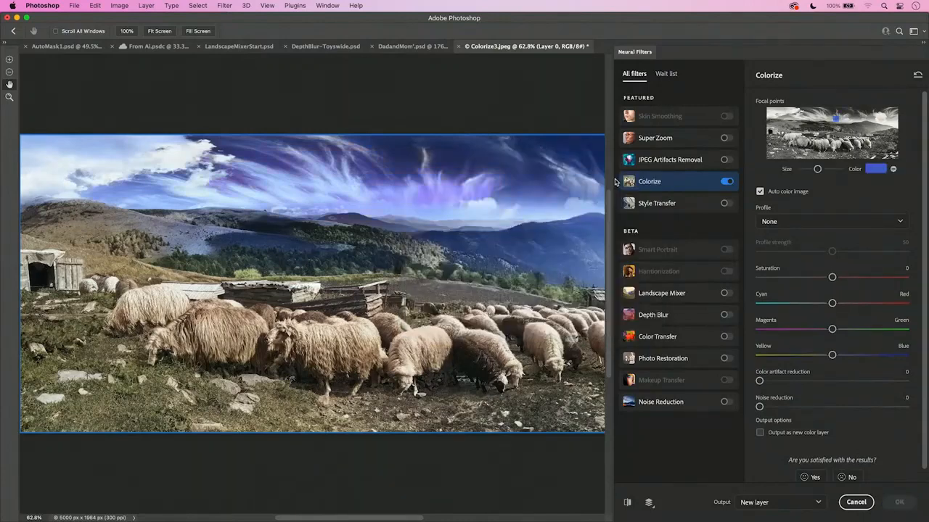